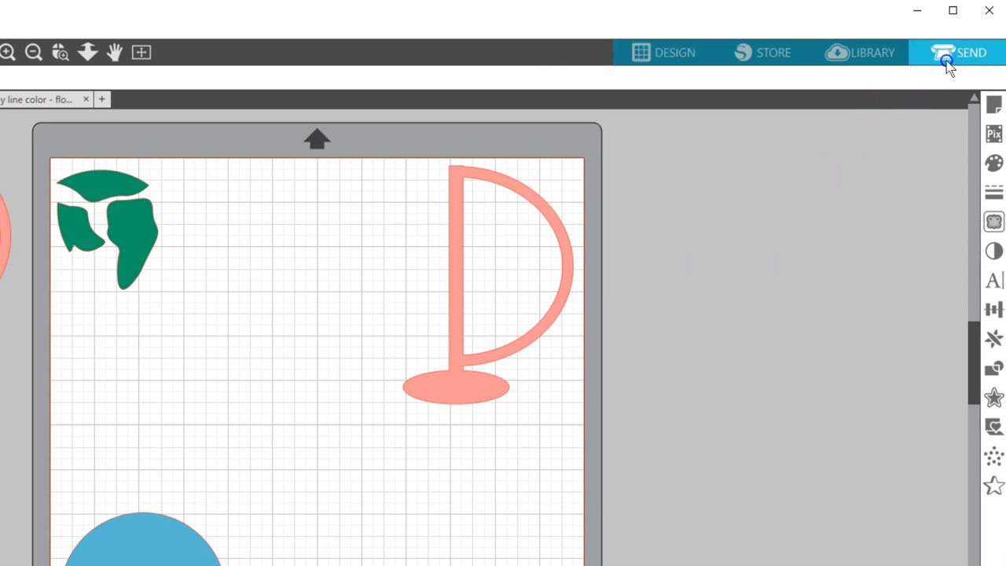
# Open the globe's cut settings by fill colour, then go back to the design view.
pyautogui.click(968, 52)
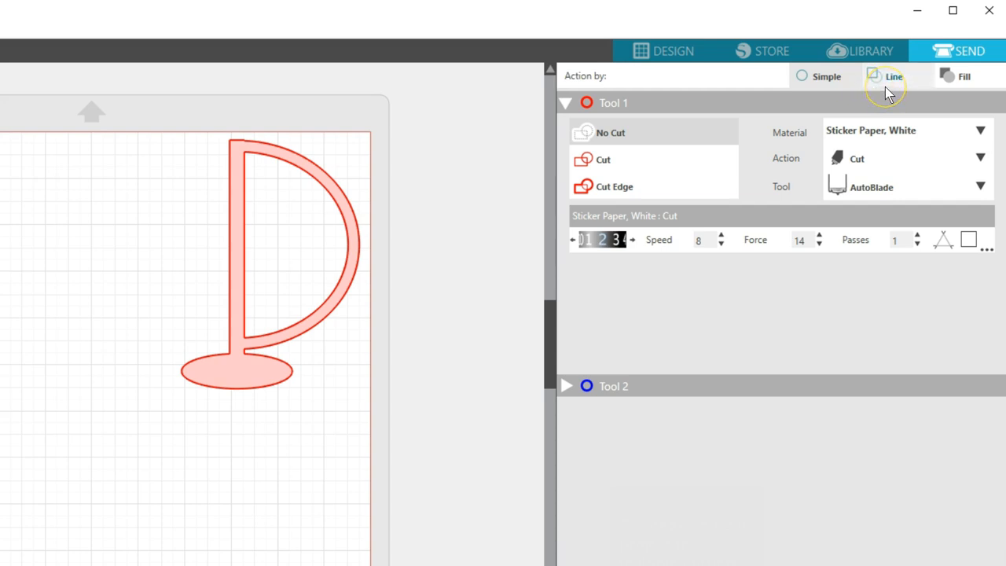
pyautogui.click(963, 77)
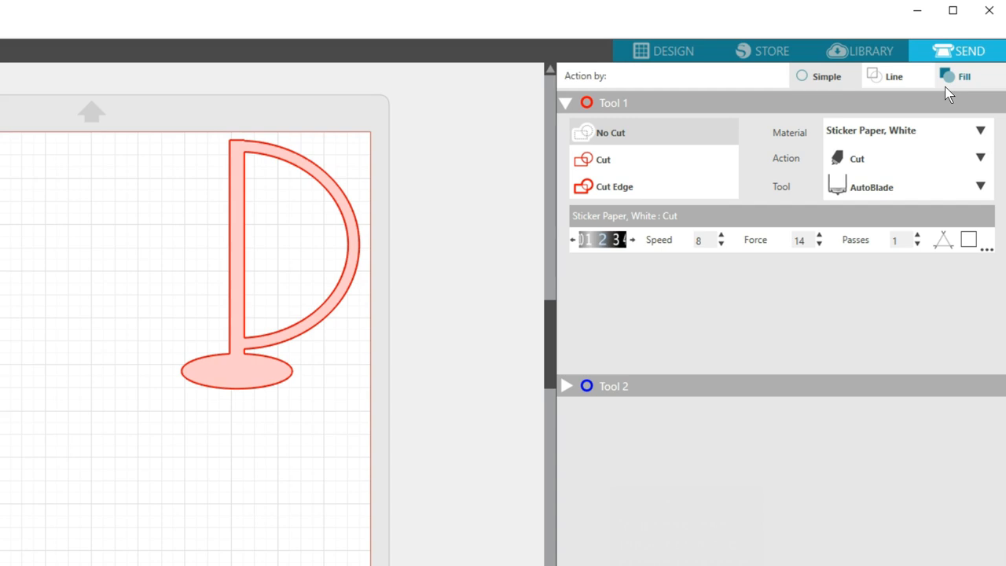
pyautogui.moveTo(888, 154)
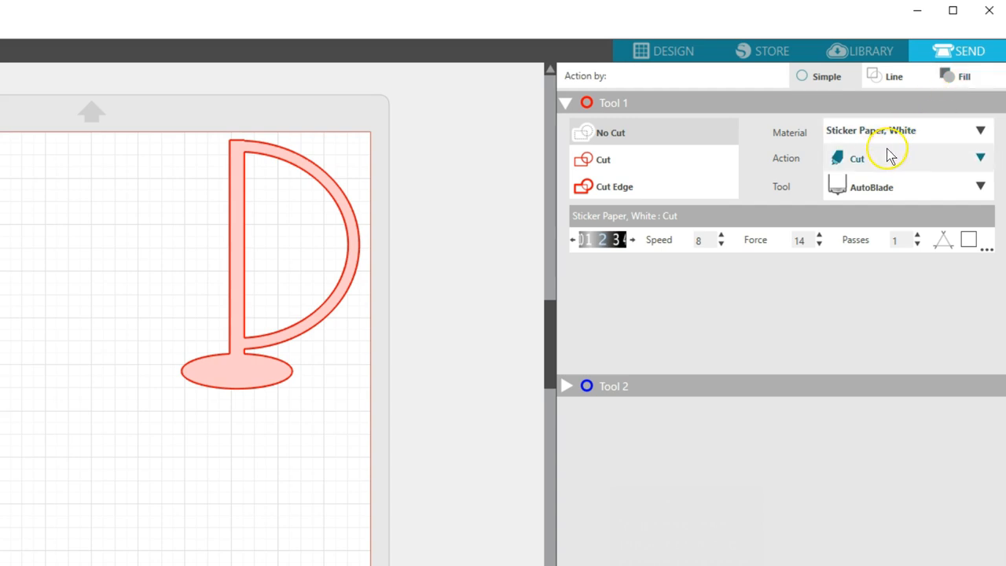
pyautogui.moveTo(884, 157)
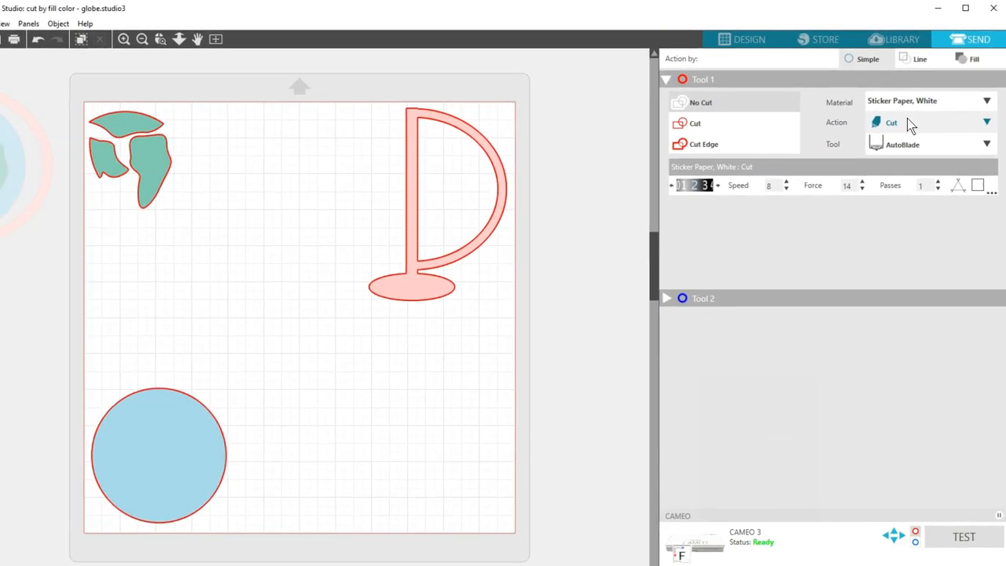
pyautogui.click(752, 37)
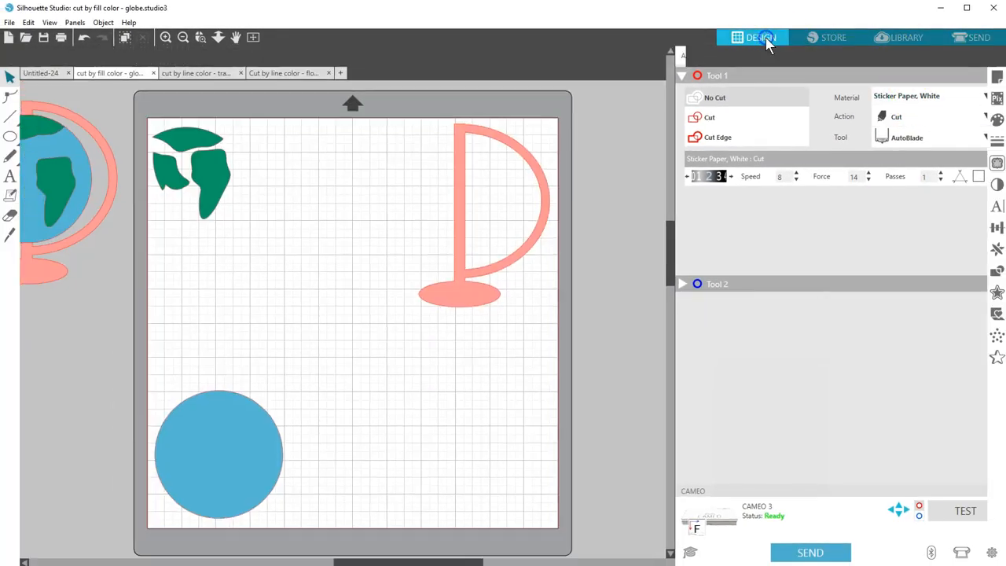
pyautogui.click(752, 37)
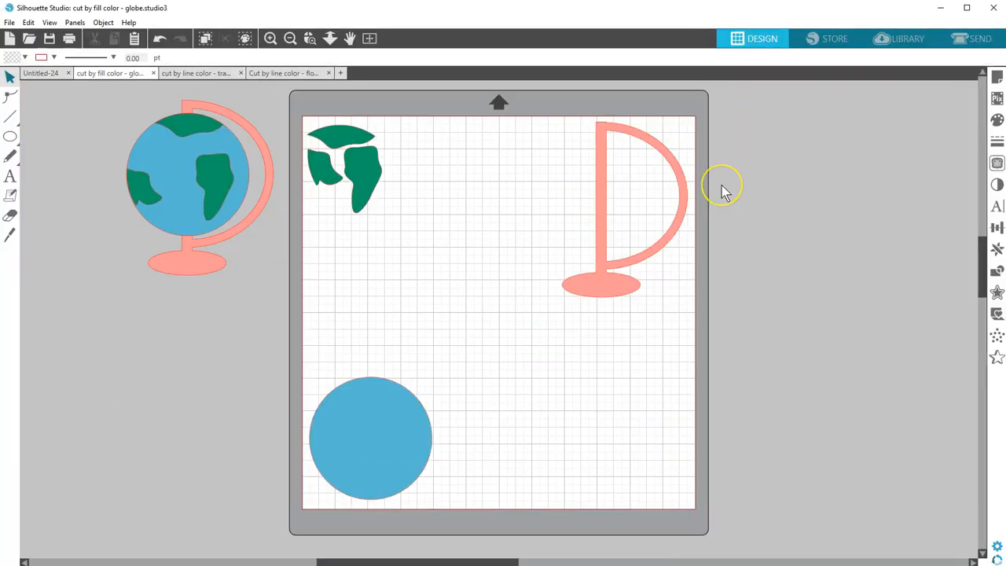
pyautogui.moveTo(723, 193)
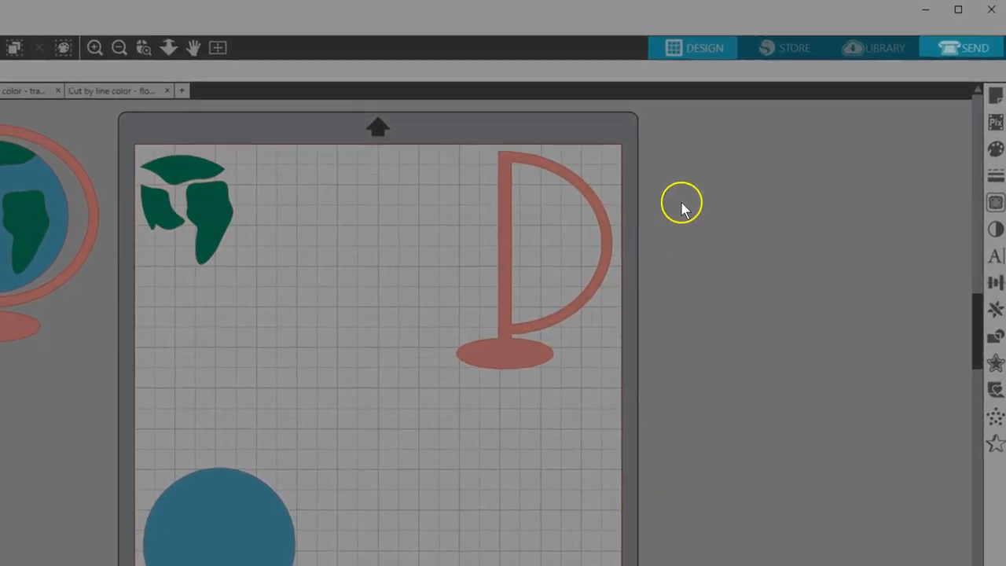
# Reopen cut settings by fill colour and drag the green land layer to the top.
pyautogui.click(963, 48)
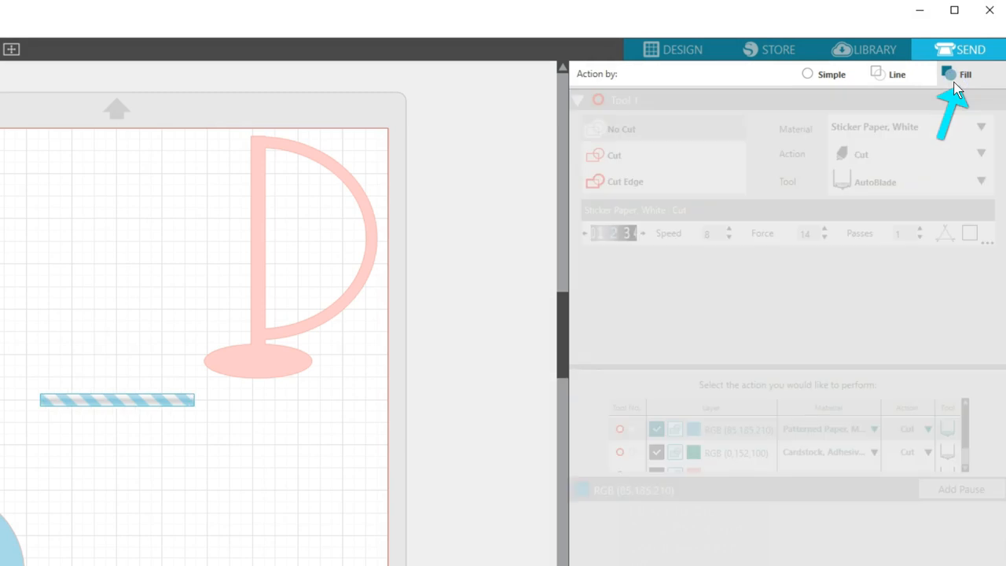
pyautogui.click(965, 74)
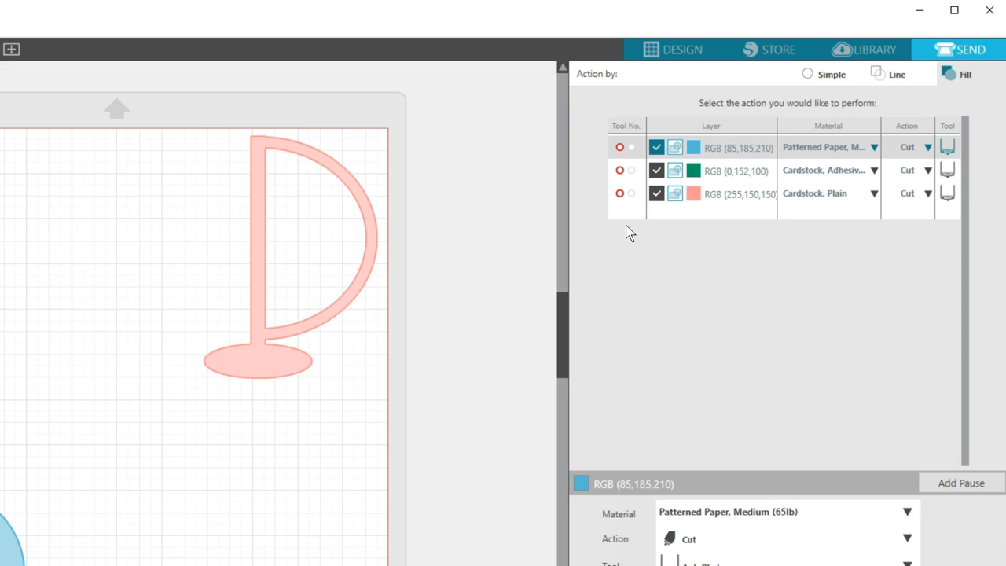
pyautogui.moveTo(643, 214)
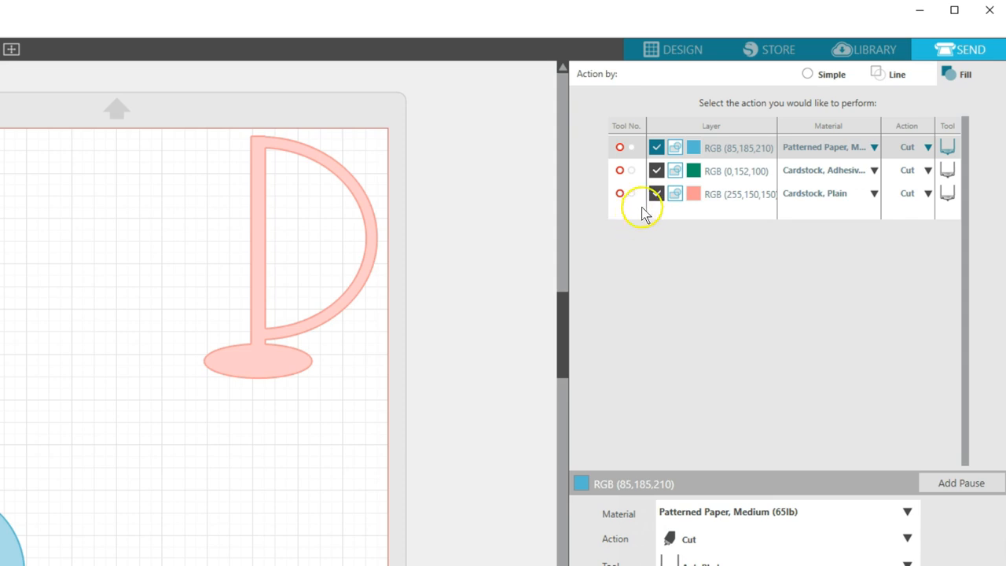
pyautogui.click(655, 193)
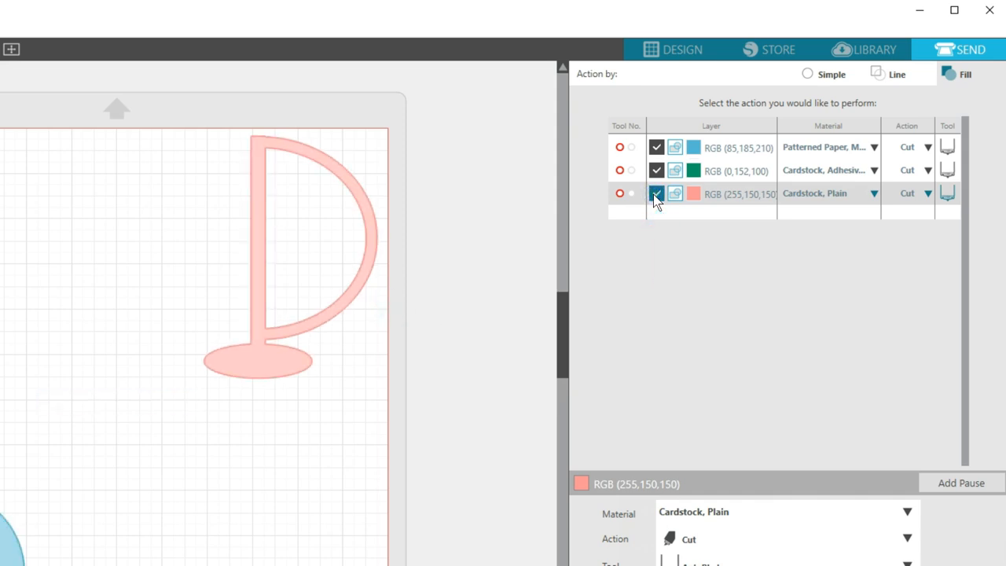
pyautogui.click(674, 193)
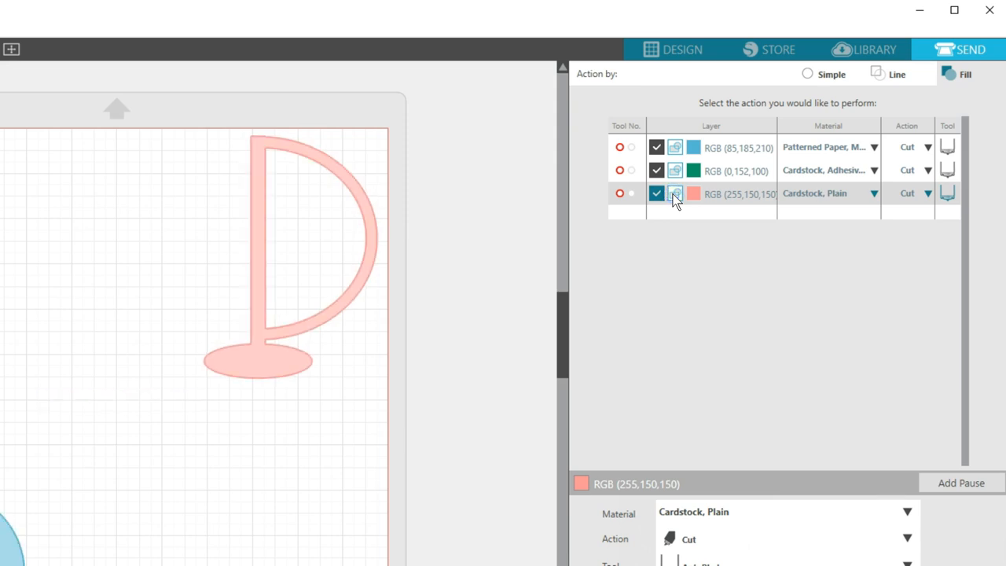
pyautogui.click(711, 163)
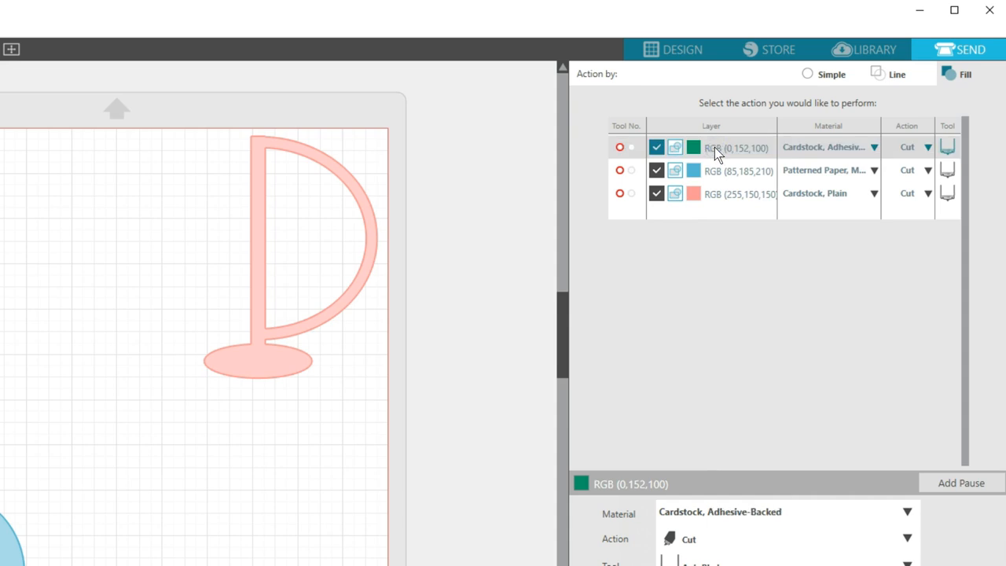
pyautogui.moveTo(713, 228)
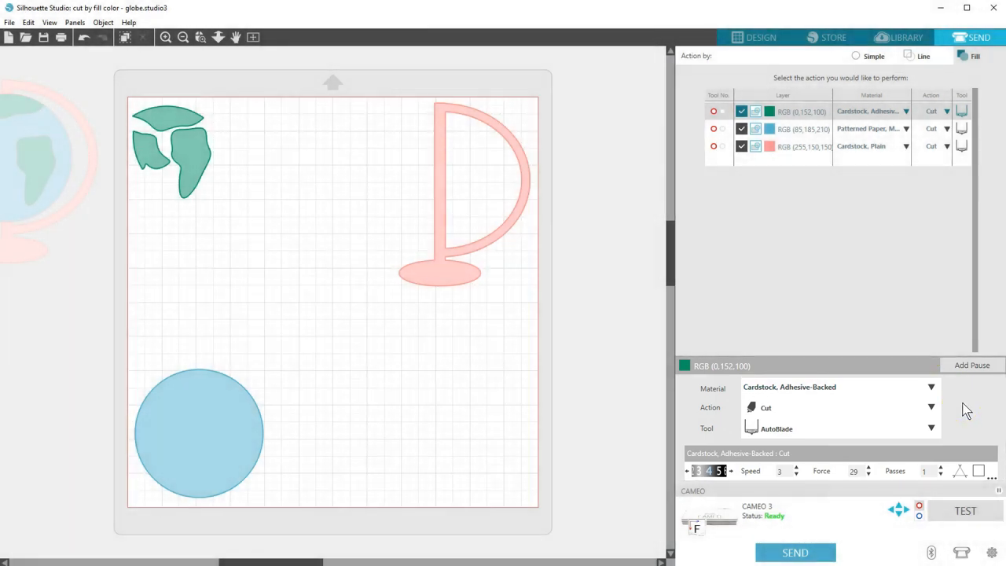
pyautogui.click(946, 111)
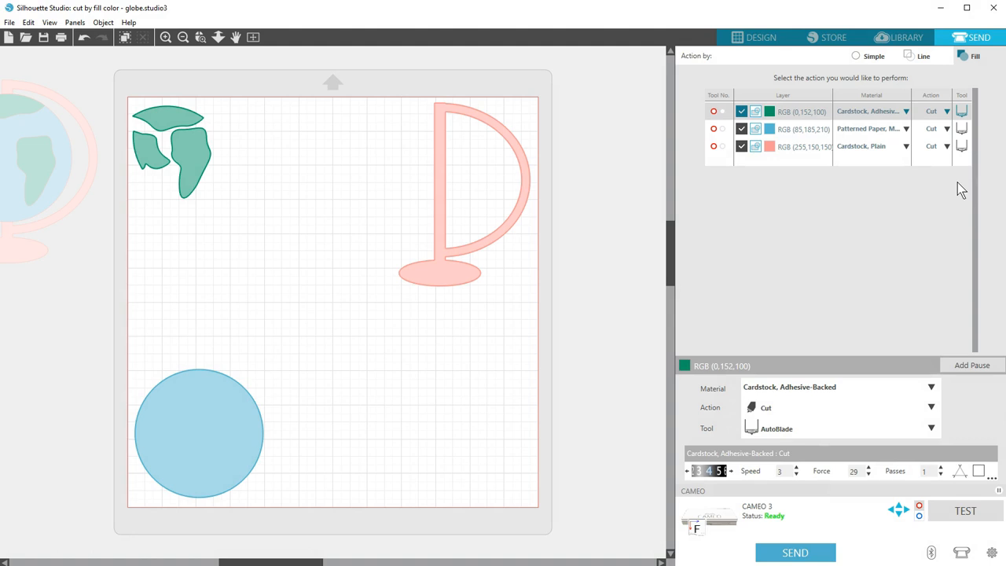
pyautogui.click(972, 364)
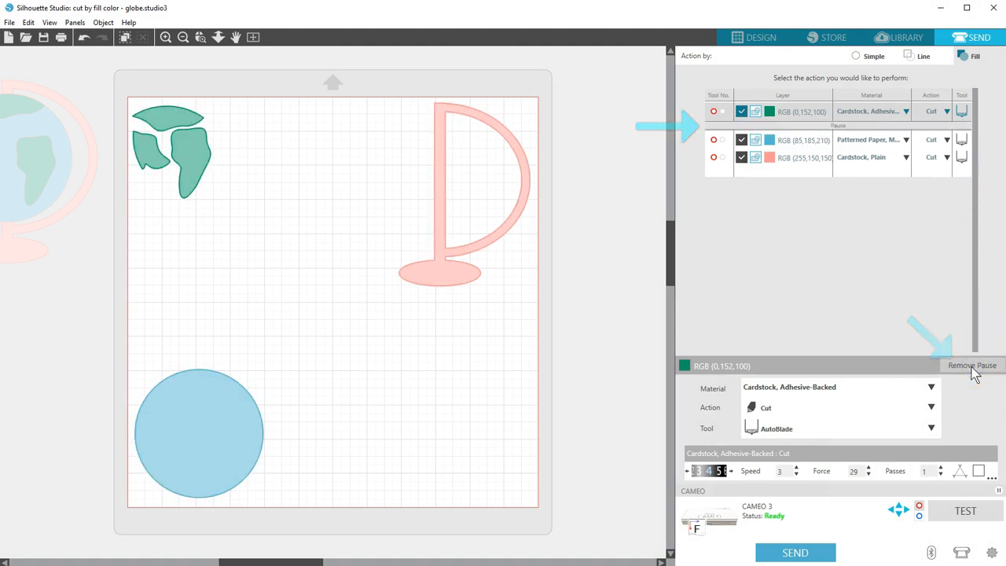
pyautogui.click(972, 366)
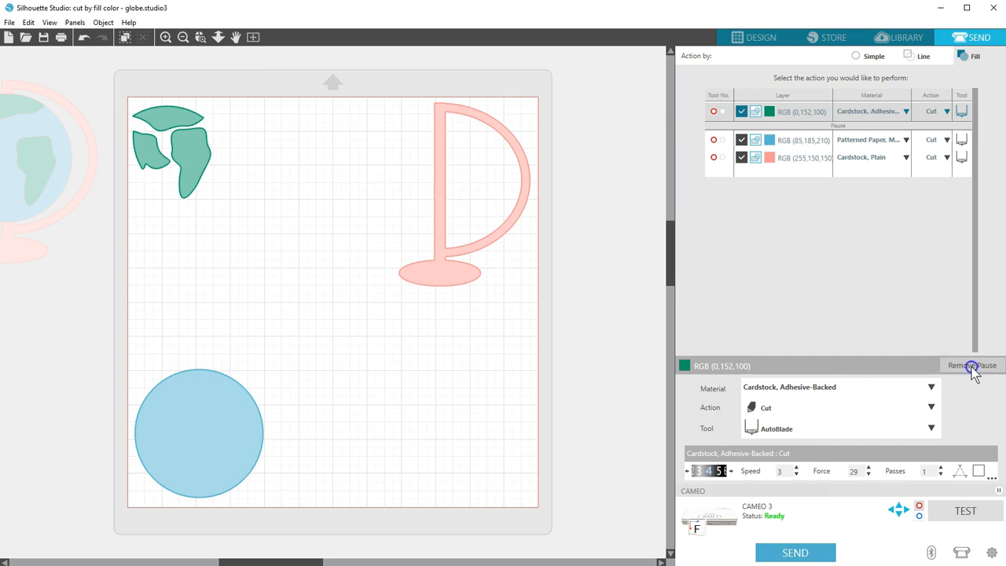
pyautogui.click(972, 364)
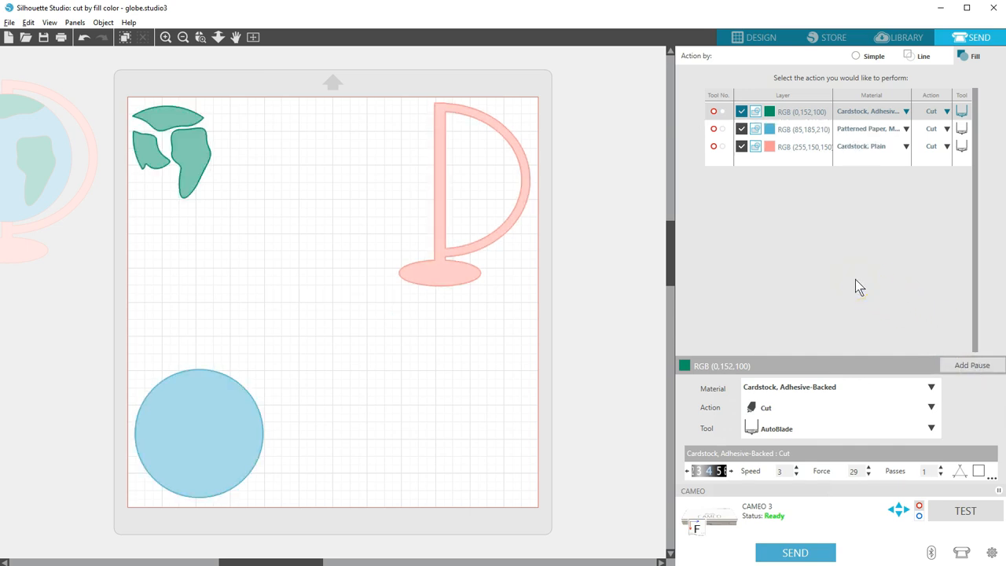
pyautogui.click(794, 552)
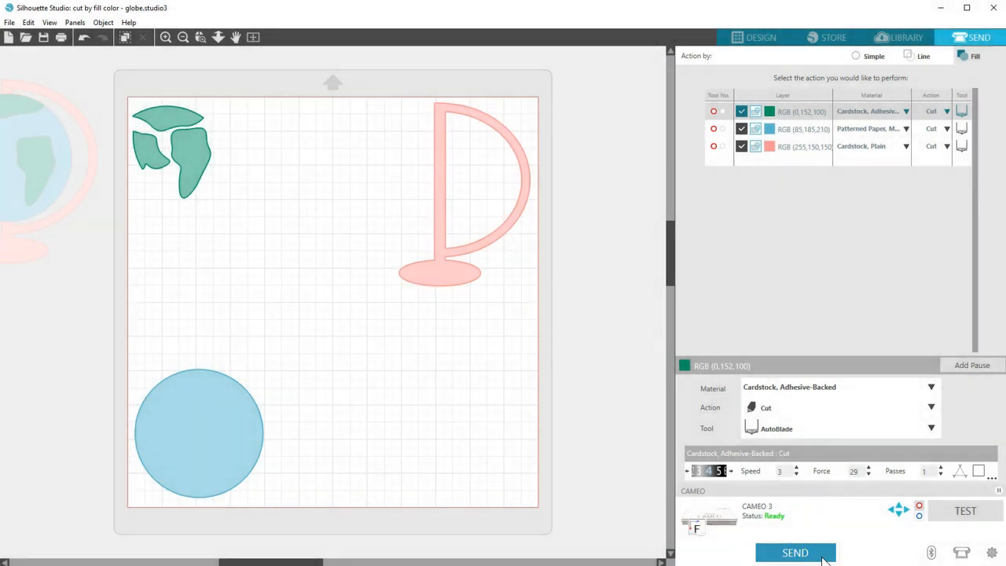
# Switch to the 'cut by line color - train' document and bring up its Send settings.
pyautogui.click(758, 37)
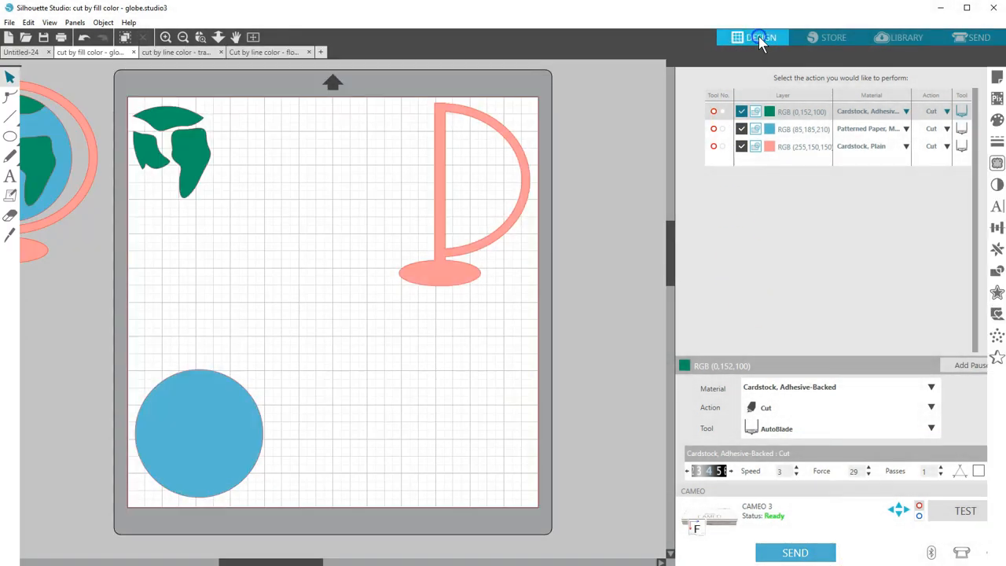
pyautogui.click(197, 74)
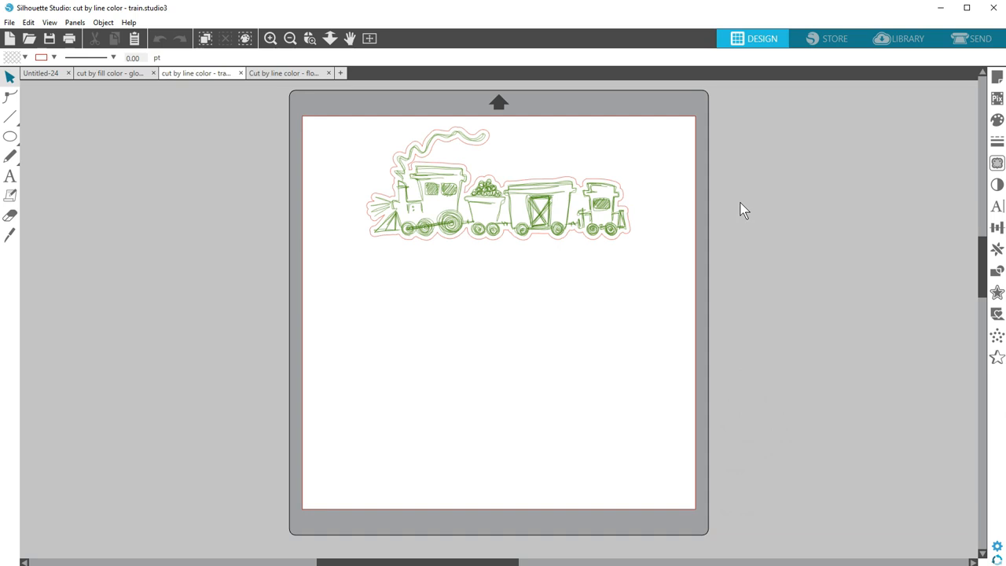
pyautogui.moveTo(738, 211)
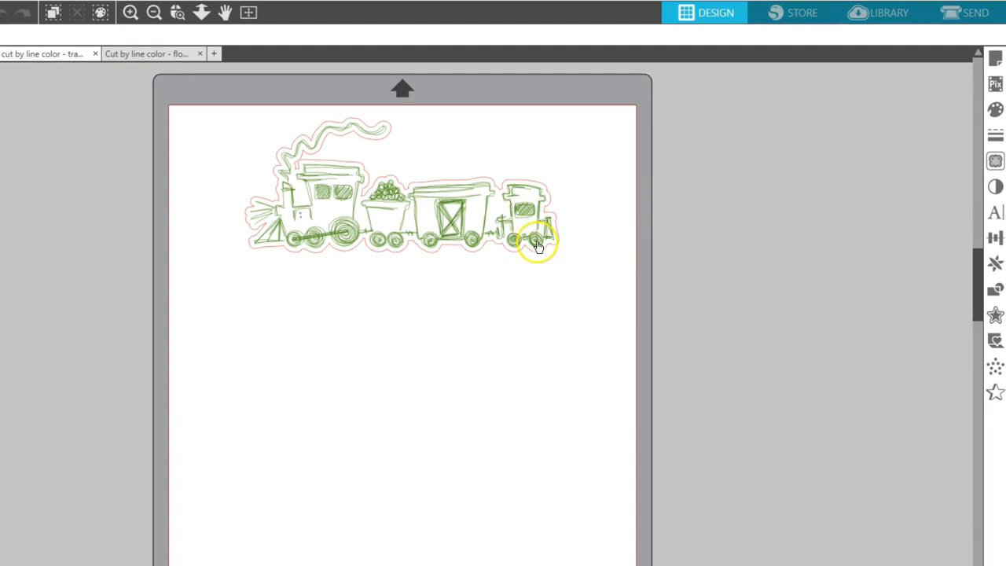
pyautogui.moveTo(540, 261)
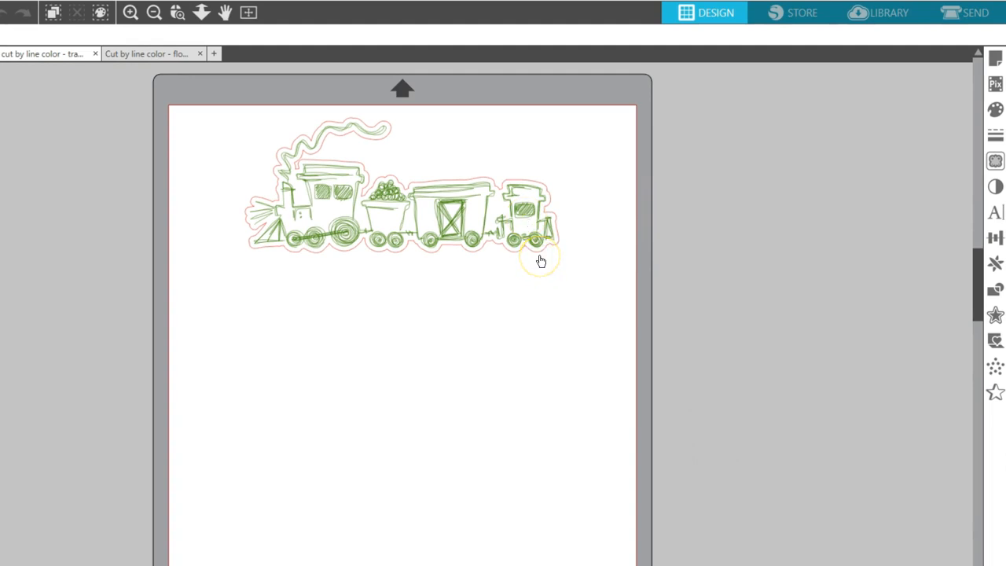
pyautogui.click(974, 13)
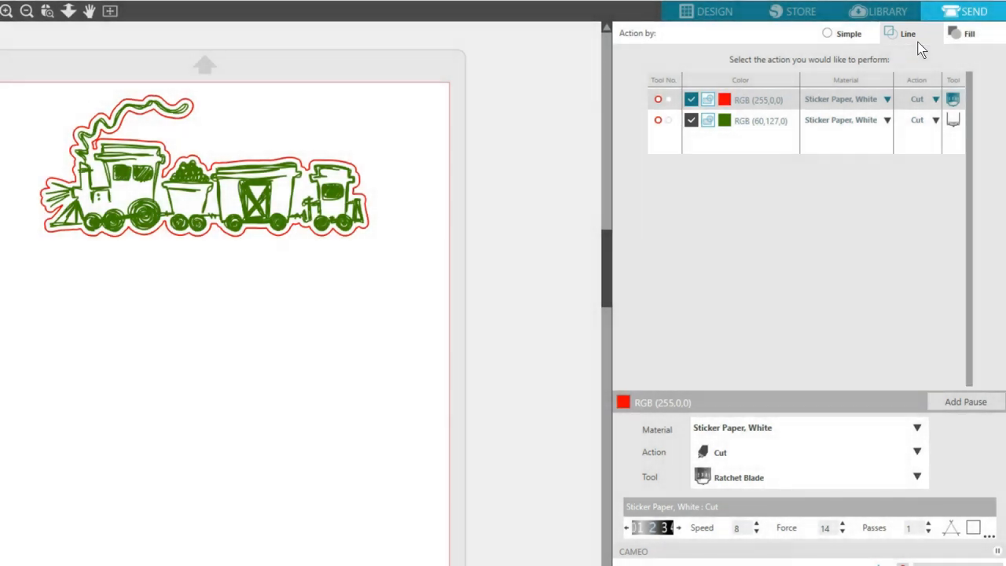
pyautogui.moveTo(726, 149)
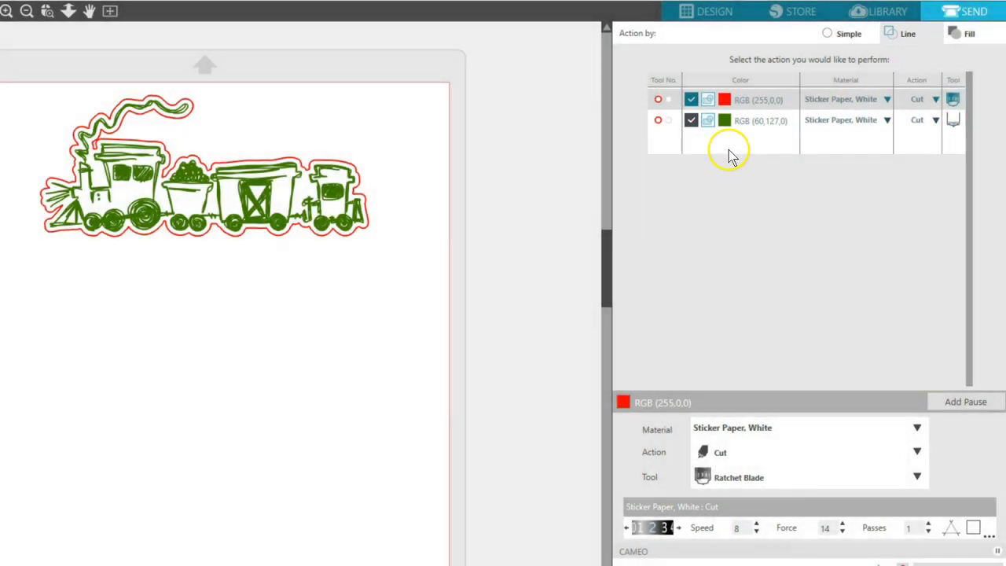
pyautogui.moveTo(729, 153)
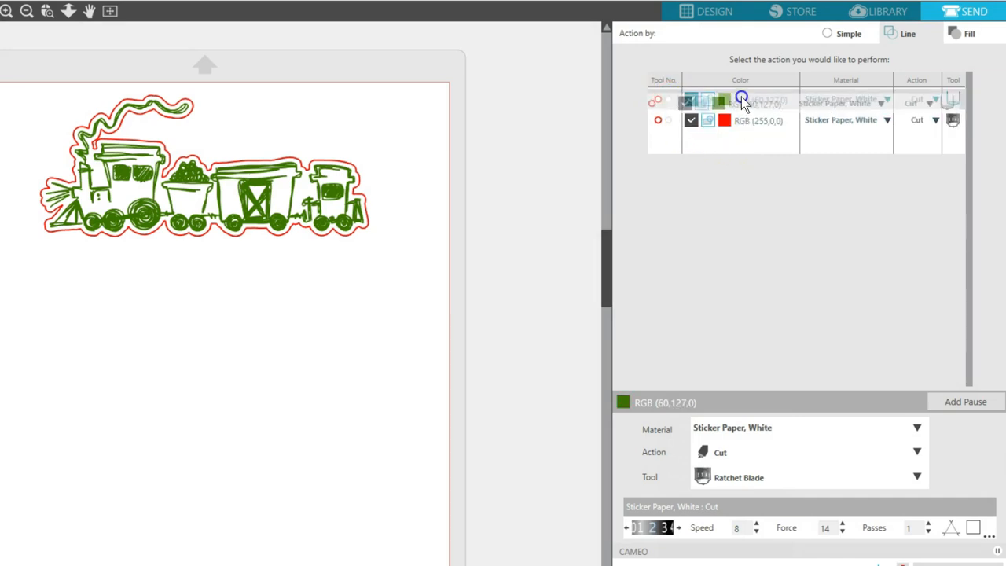
# Put green lines first as a plain-cardstock sketch; cut the red outline with AutoBlade.
pyautogui.click(690, 99)
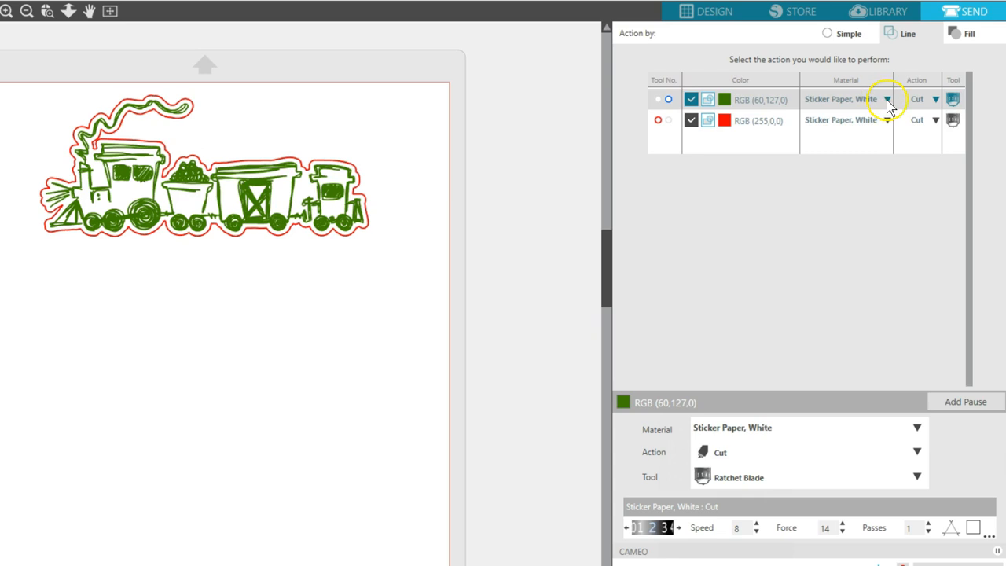
pyautogui.click(887, 99)
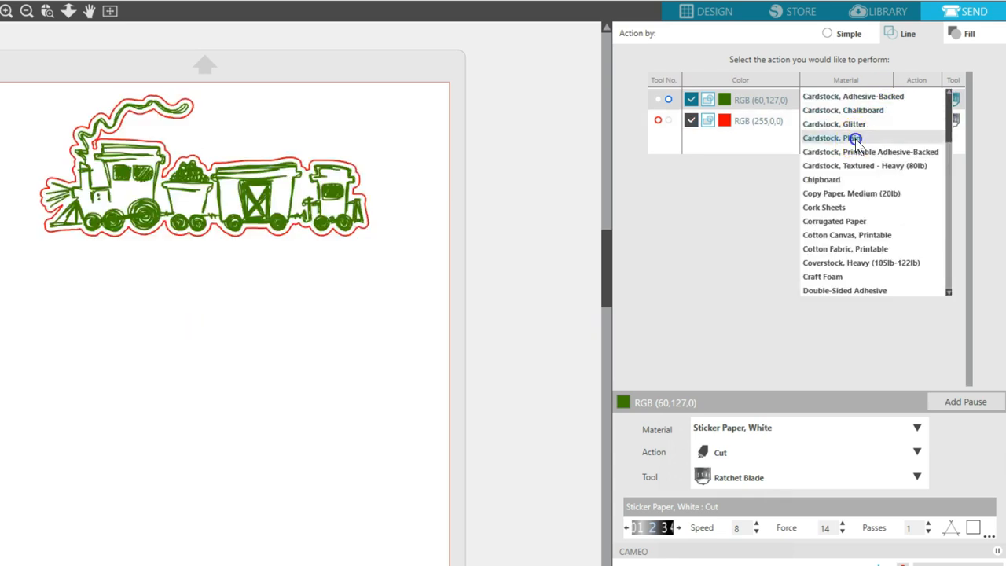
pyautogui.click(834, 137)
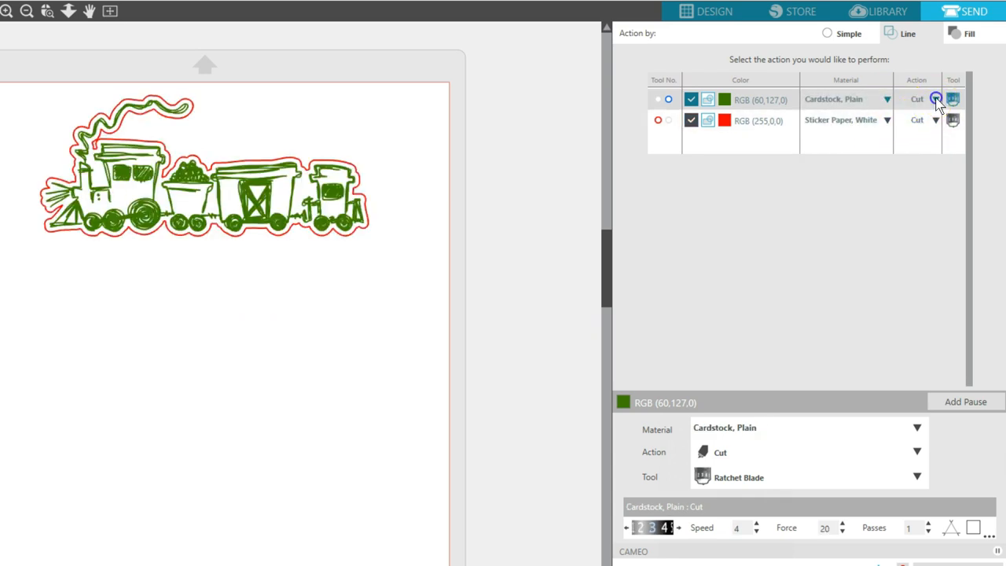
pyautogui.click(935, 99)
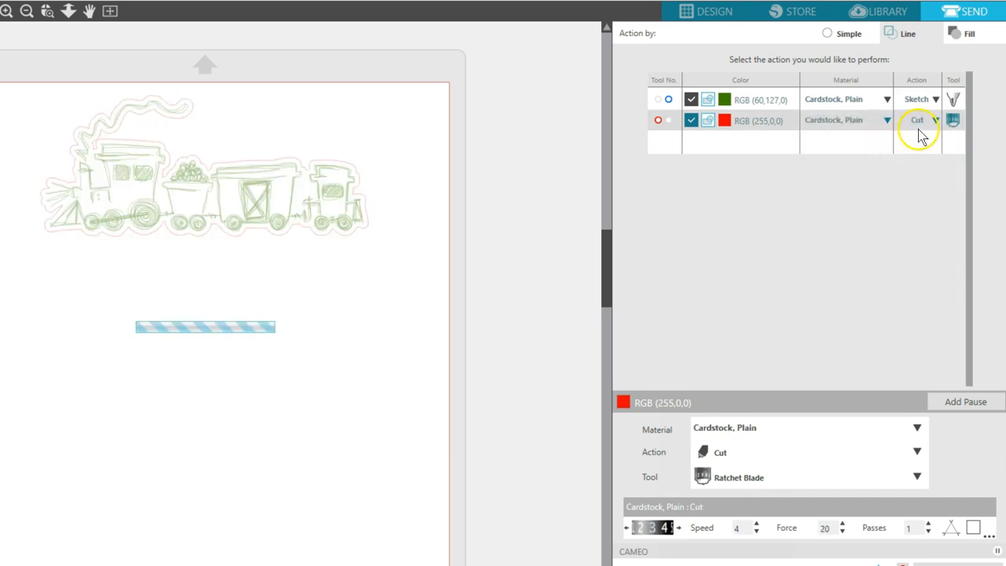
pyautogui.click(953, 119)
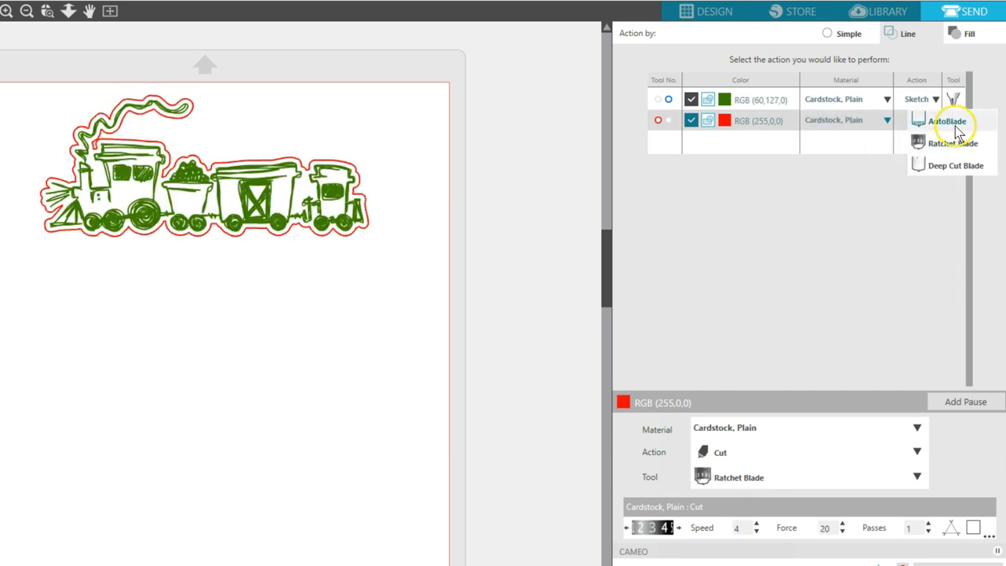
pyautogui.click(948, 121)
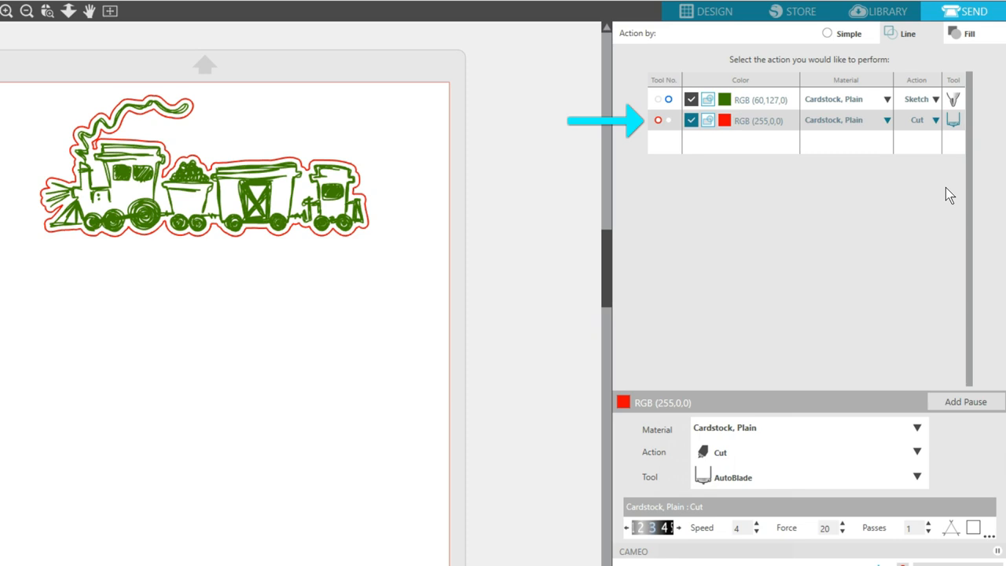
# Add a pause to the train's cut list and return to the design workspace.
pyautogui.click(963, 401)
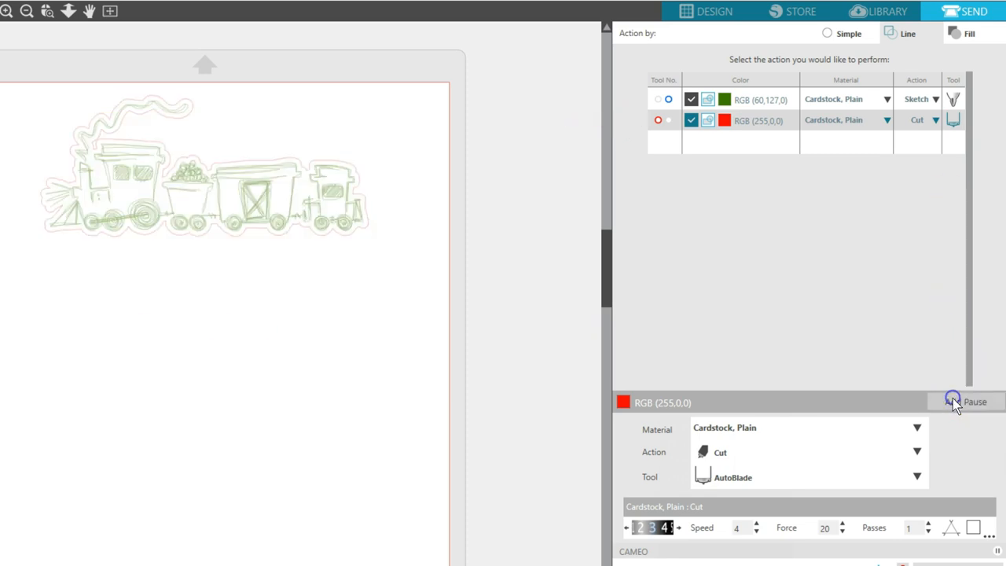
pyautogui.click(846, 99)
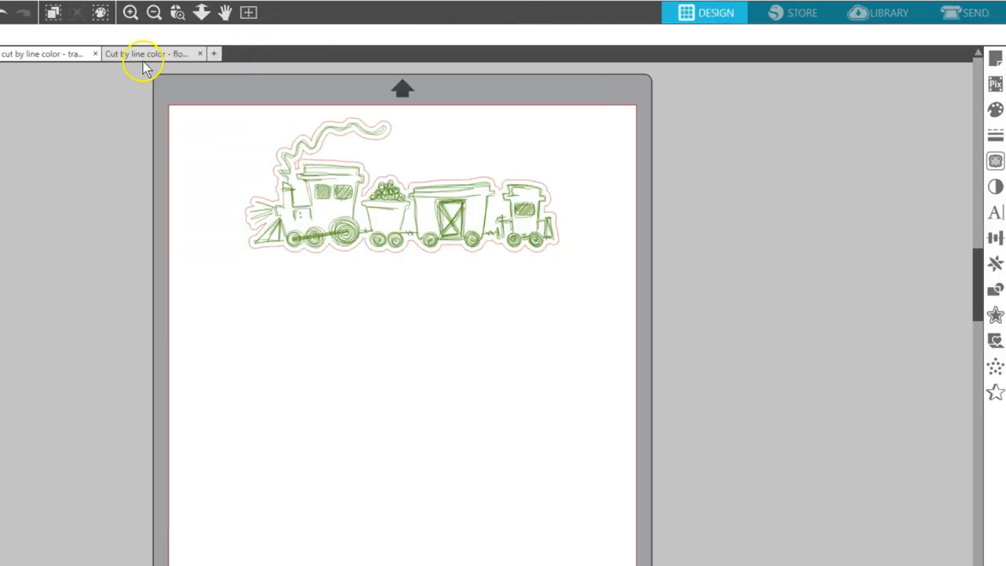
# Switch to the 'Cut by line color - flower' document and show its line-colour cut list.
pyautogui.click(145, 53)
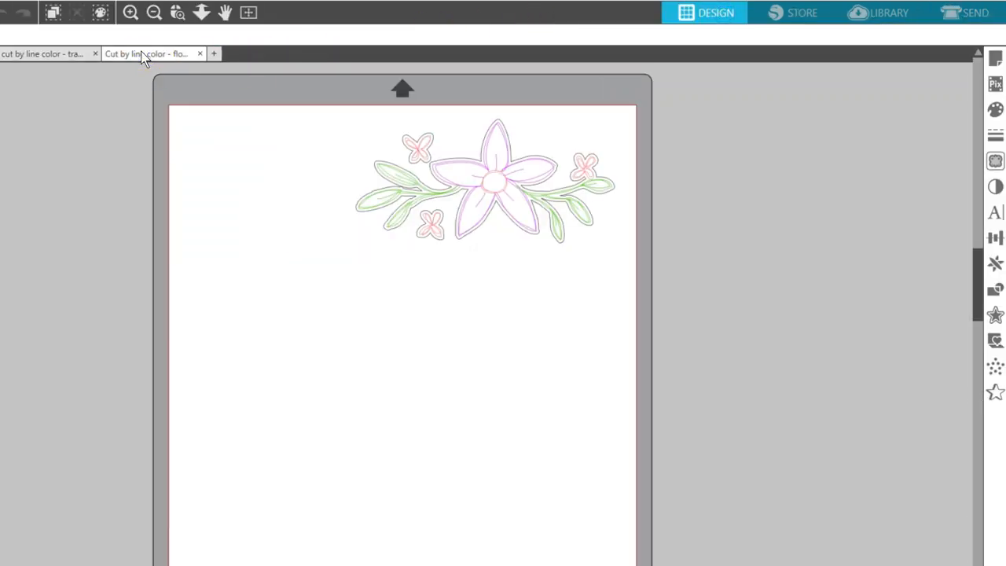
pyautogui.click(95, 53)
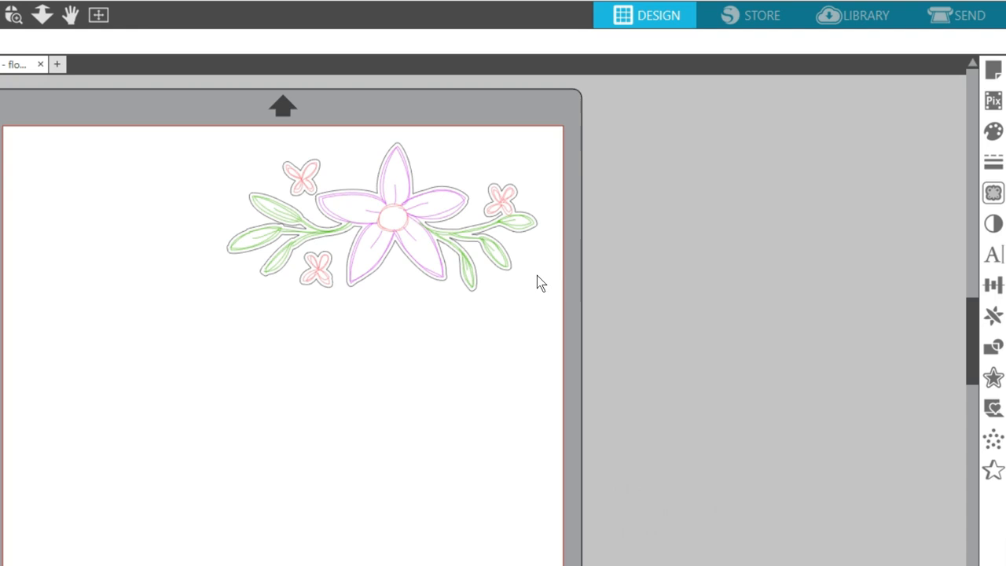
pyautogui.click(972, 14)
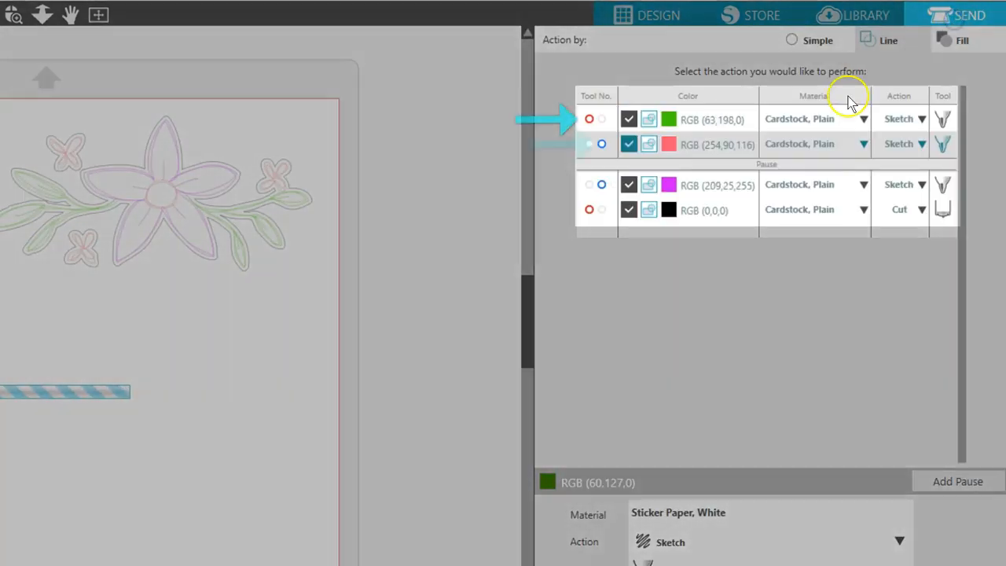
# Add pauses after the flower's colour rows, toggle two row checkboxes, and return to the design.
pyautogui.click(601, 185)
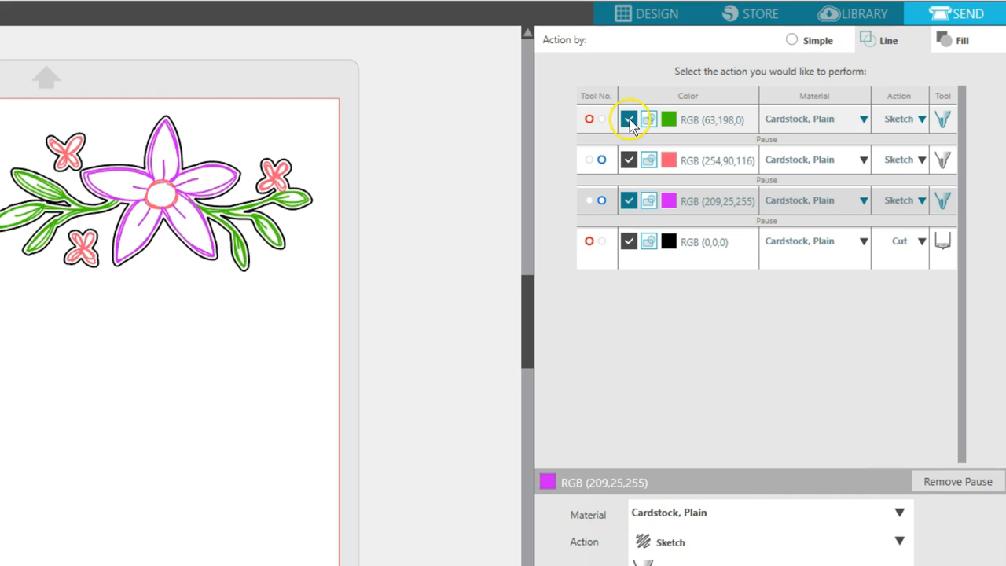
pyautogui.click(629, 119)
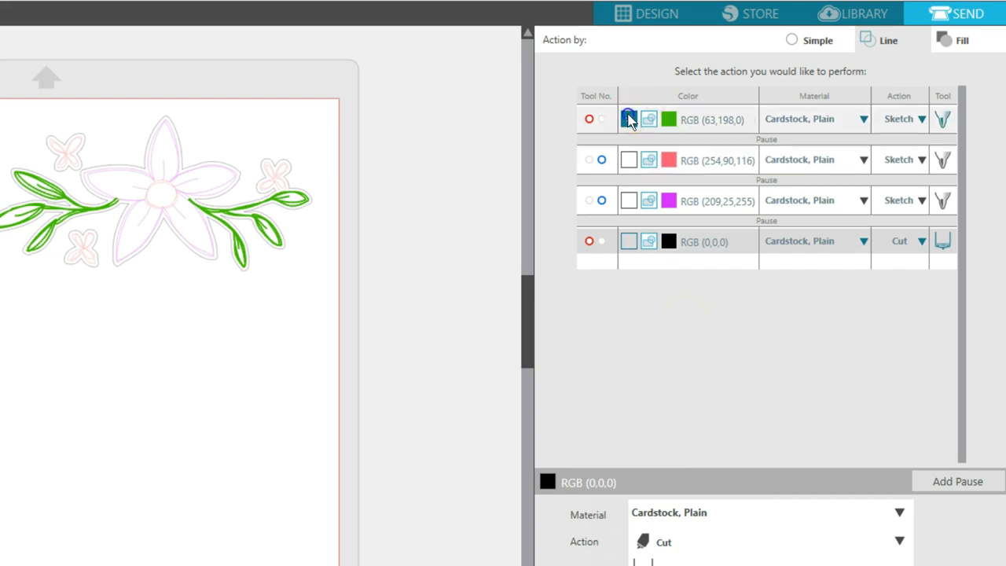
pyautogui.click(629, 159)
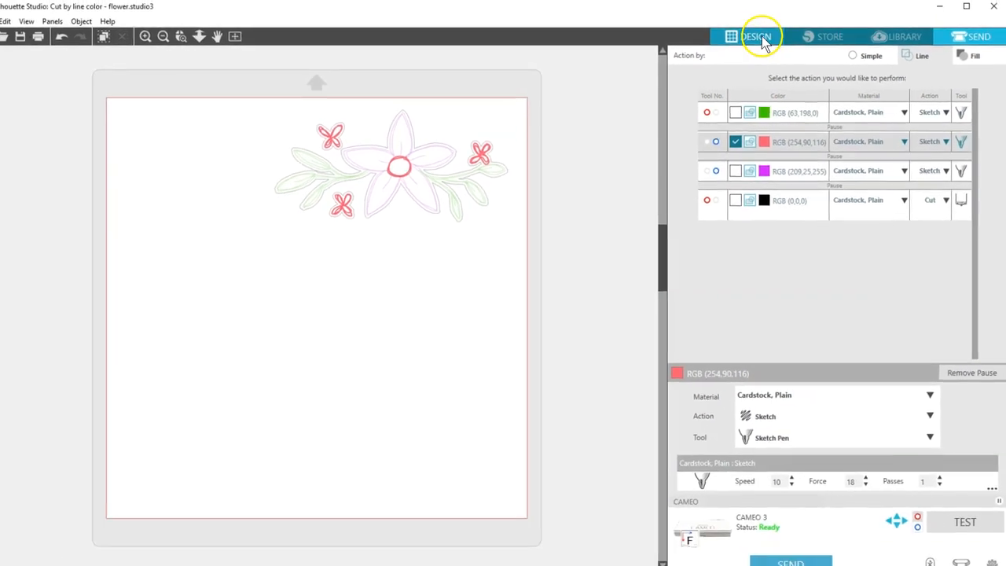
pyautogui.click(757, 36)
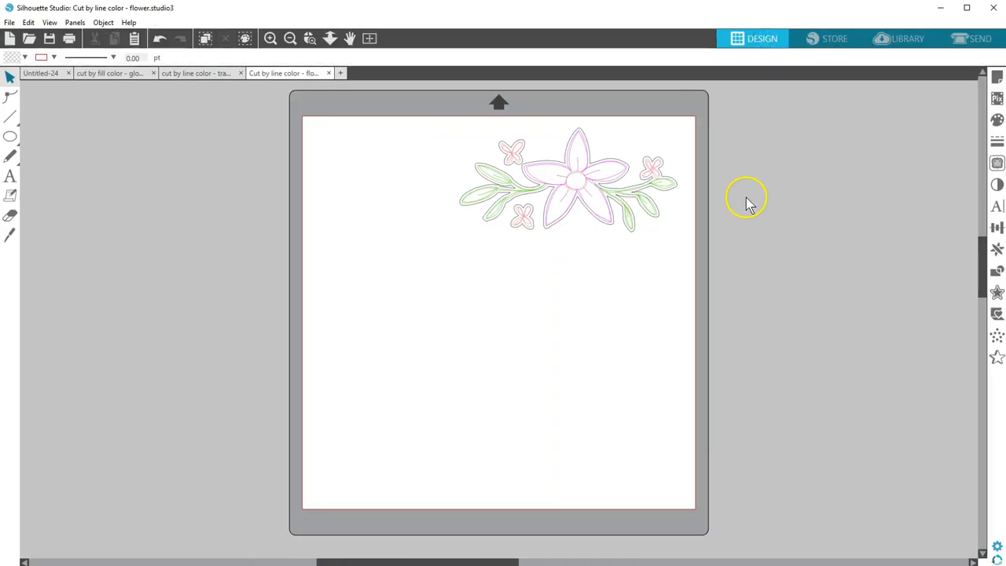